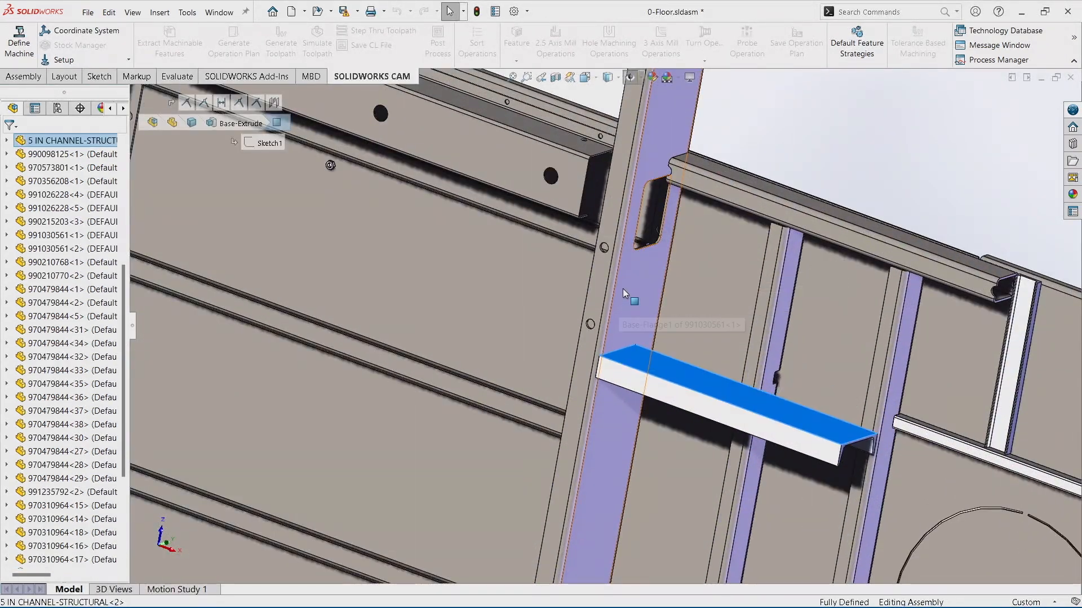
# Ctrl-select the long vertical channel alongside the already selected short angle channel
pyautogui.click(621, 290)
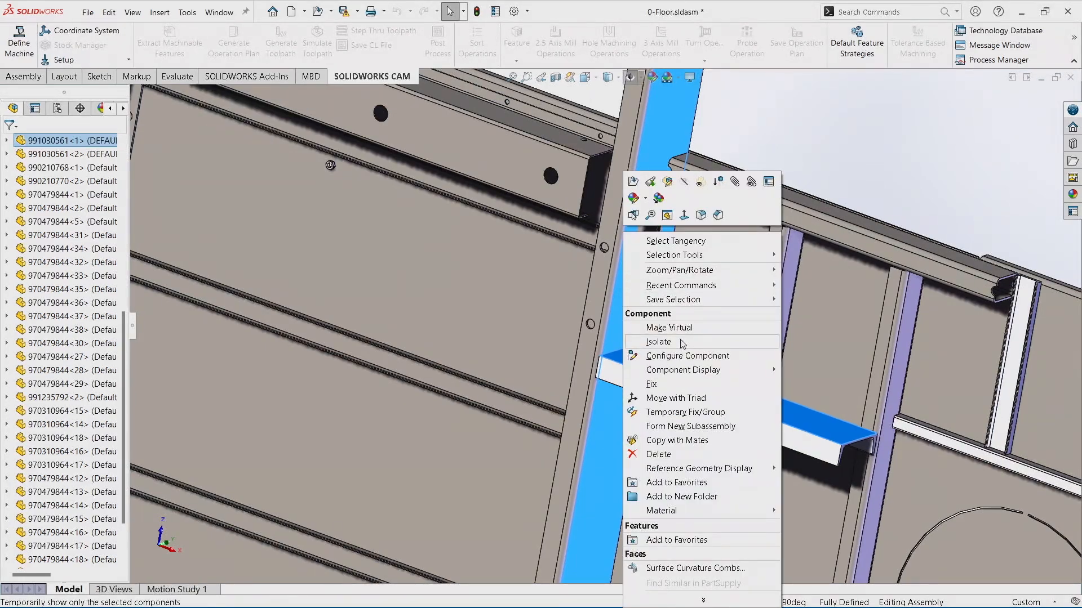
# Isolate the vertical and angle channels so the rest of the floor assembly is hidden
pyautogui.click(658, 341)
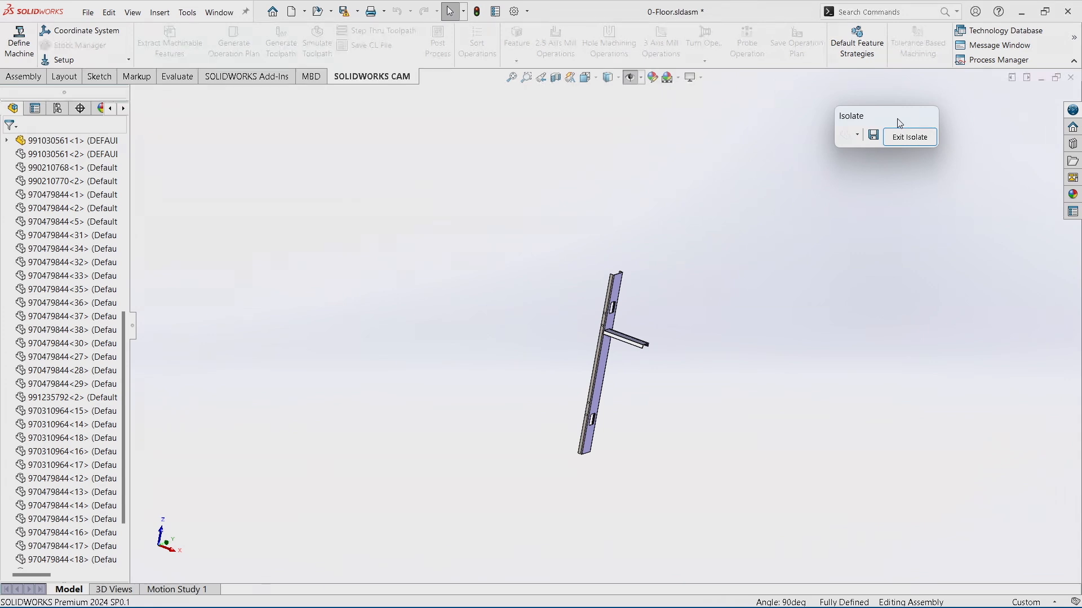
# Add the large floor panel plate to the isolated view with the channels
pyautogui.press('ctrl')
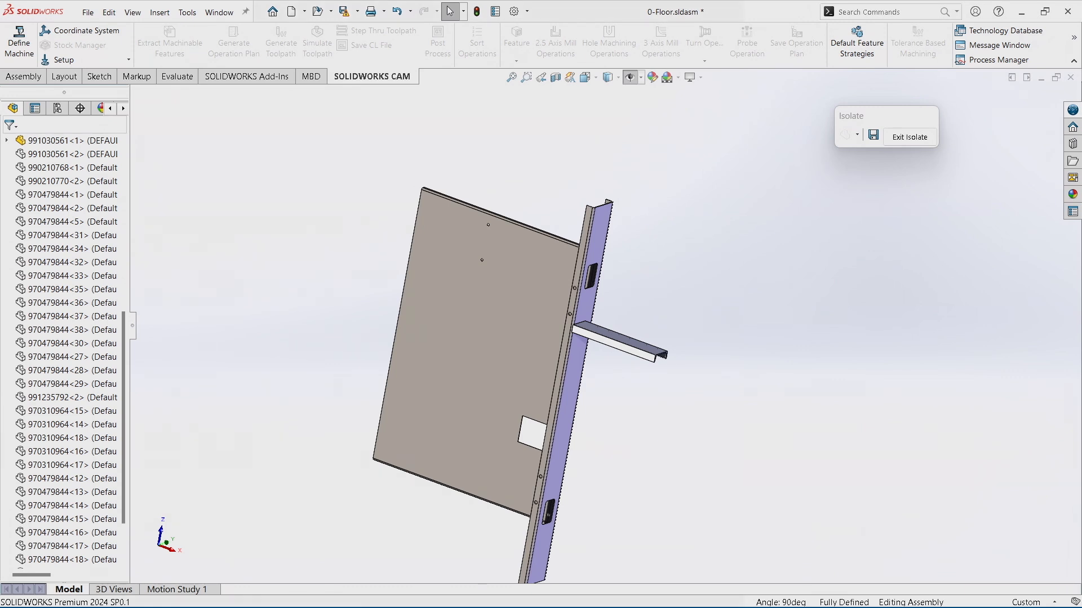
# Try Wireframe, then set the remaining components' Isolate display to Transparent
pyautogui.click(859, 136)
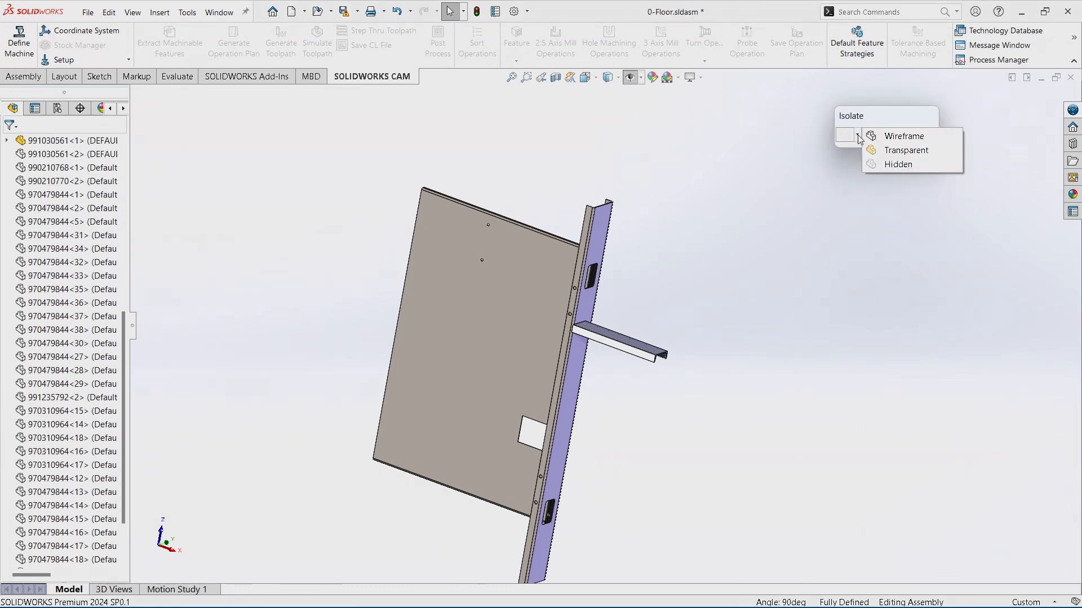
pyautogui.click(903, 136)
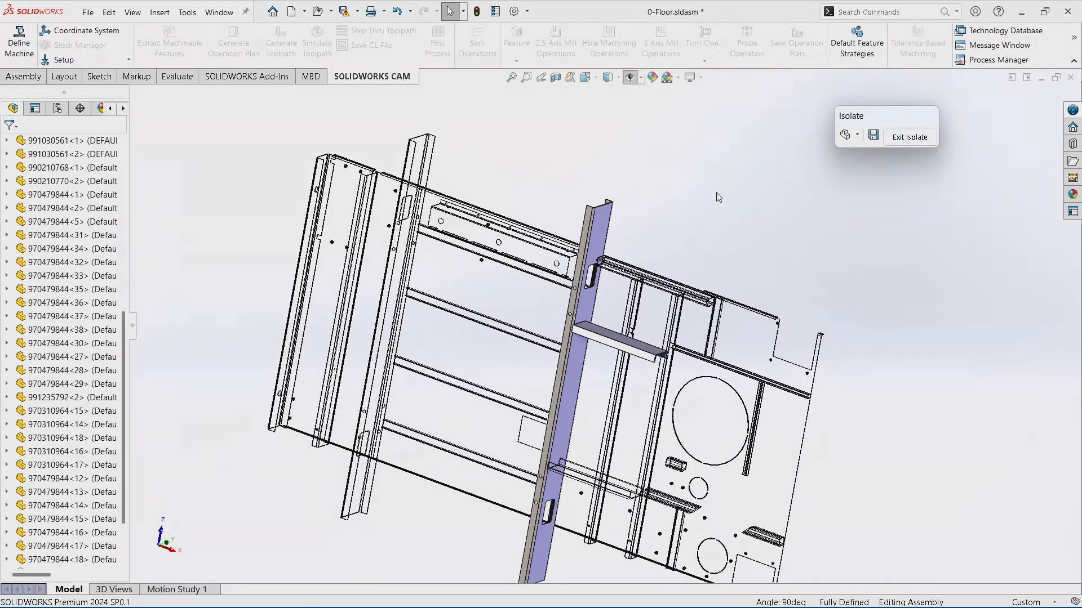
pyautogui.click(844, 135)
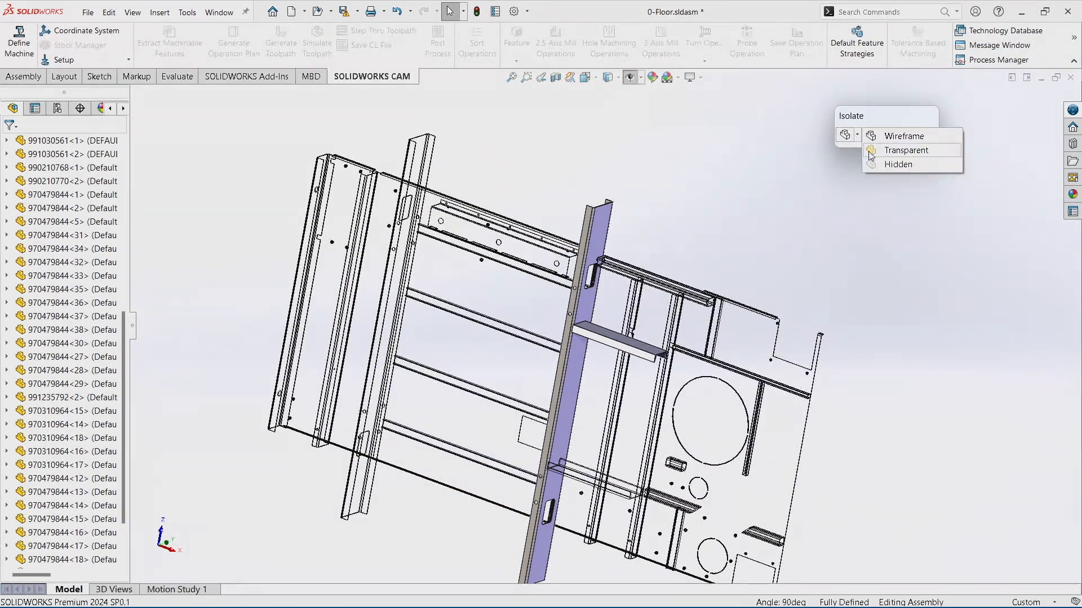
pyautogui.click(905, 149)
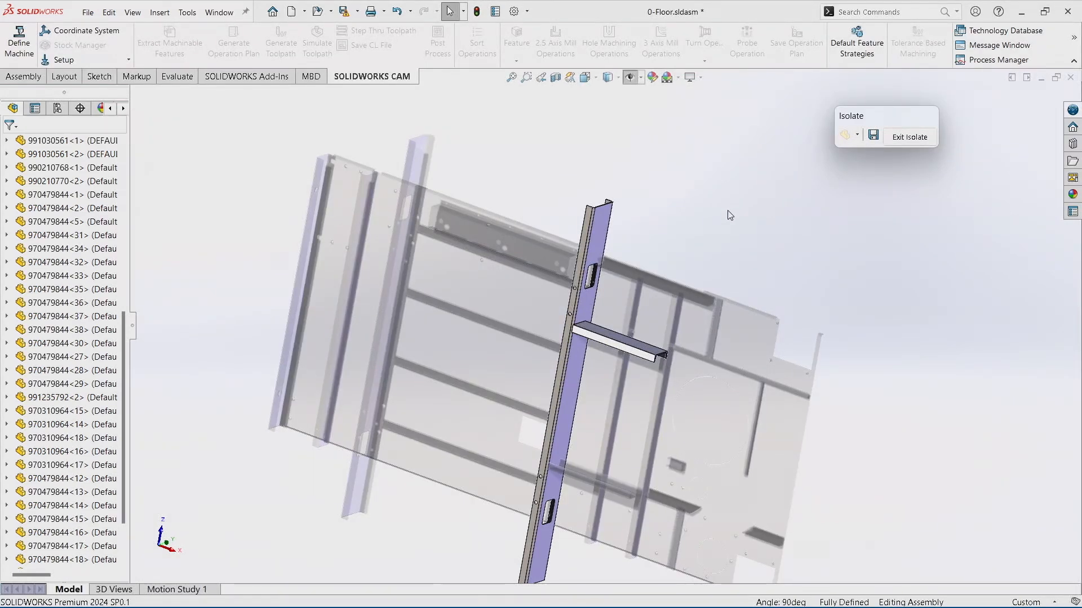